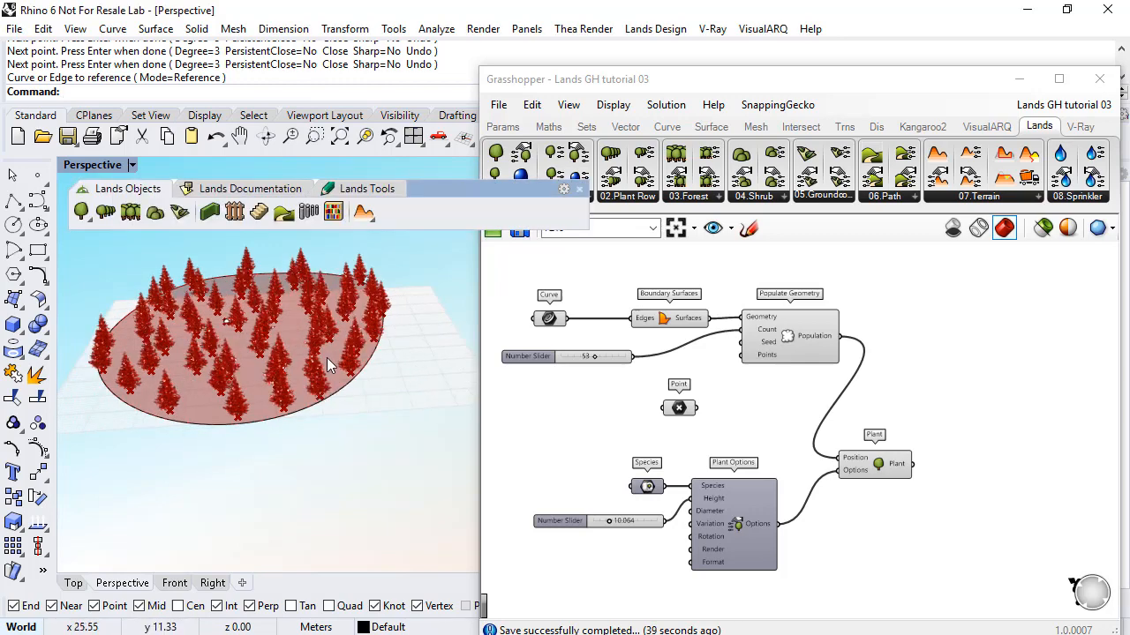
mouse_move(212, 388)
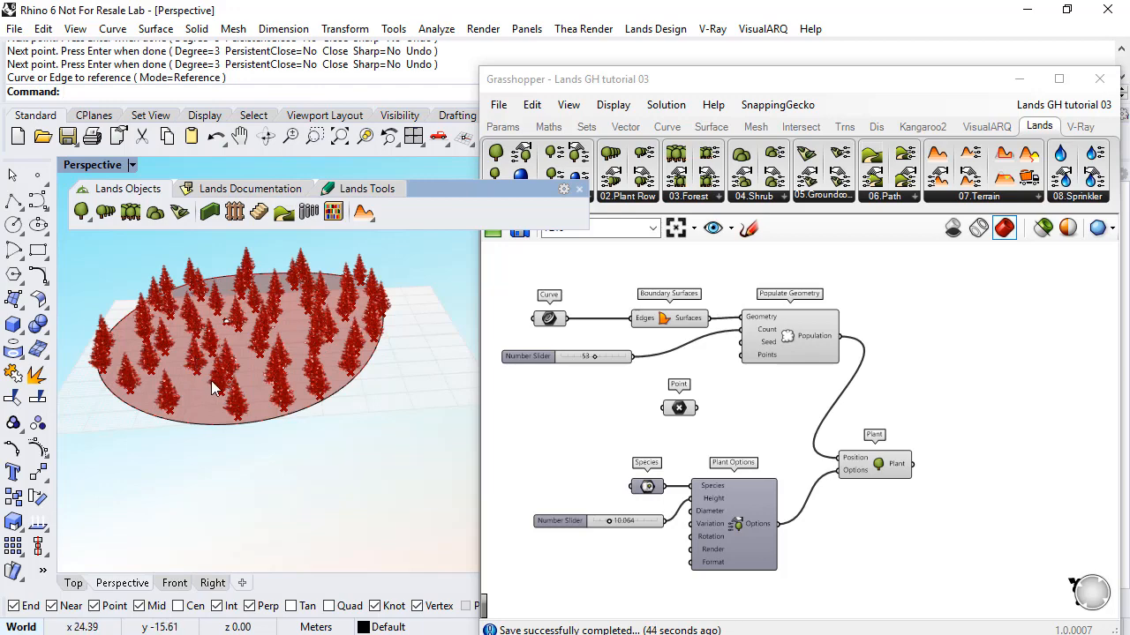
mouse_move(706, 365)
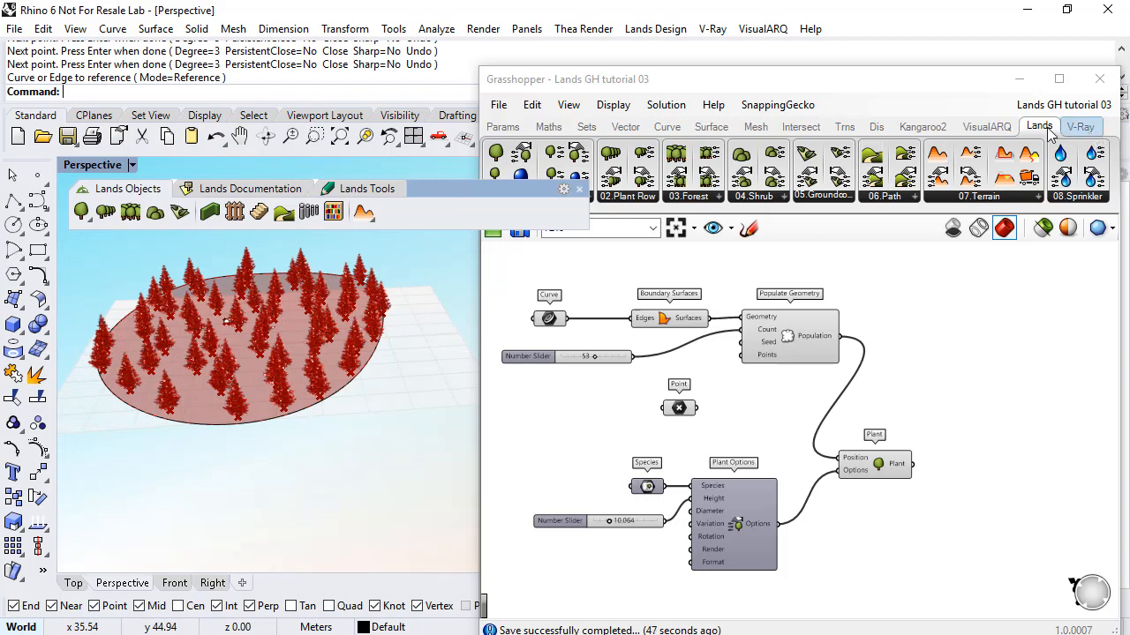
mouse_move(676, 157)
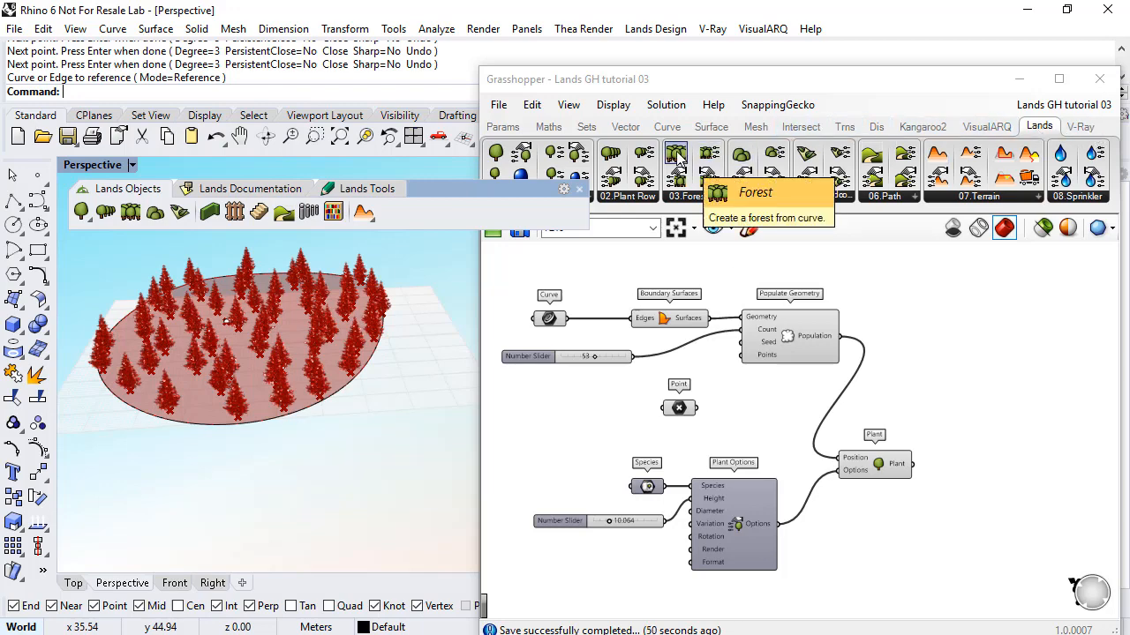
- Place a Lands Forest component on the canvas and connect the boundary curve to its Curve input
left_click(676, 153)
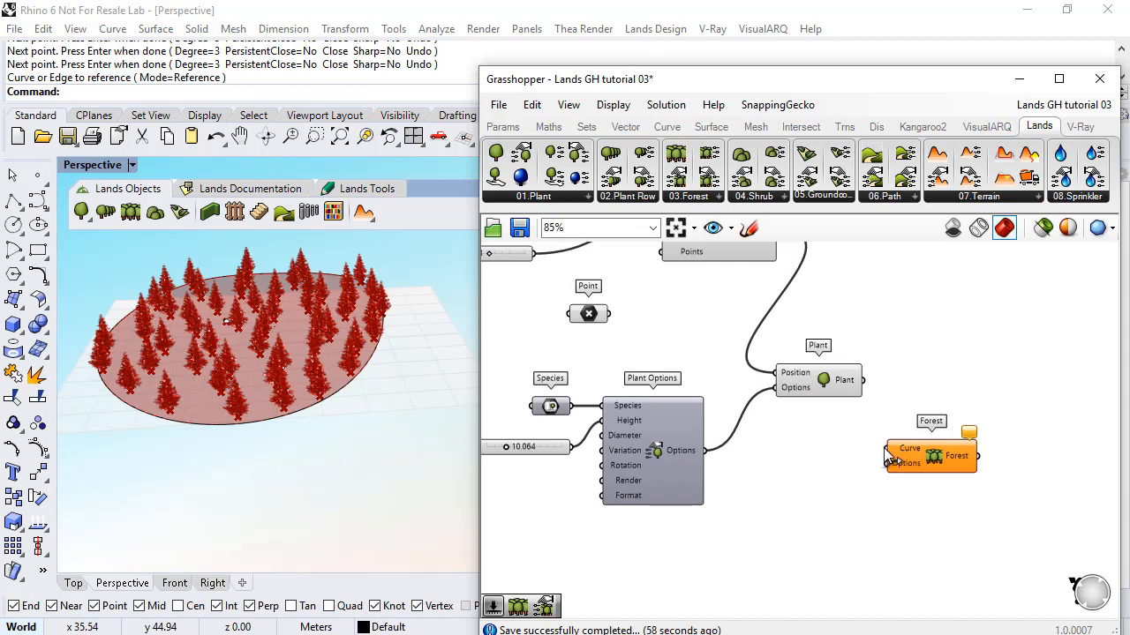
scroll("down", 3)
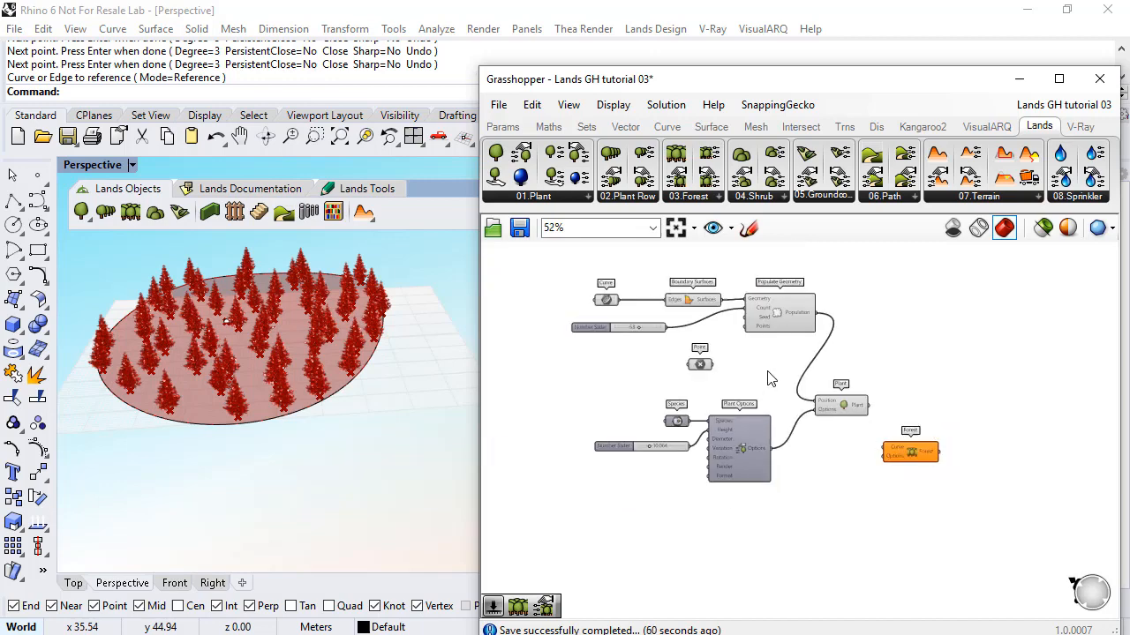
scroll("up", 3)
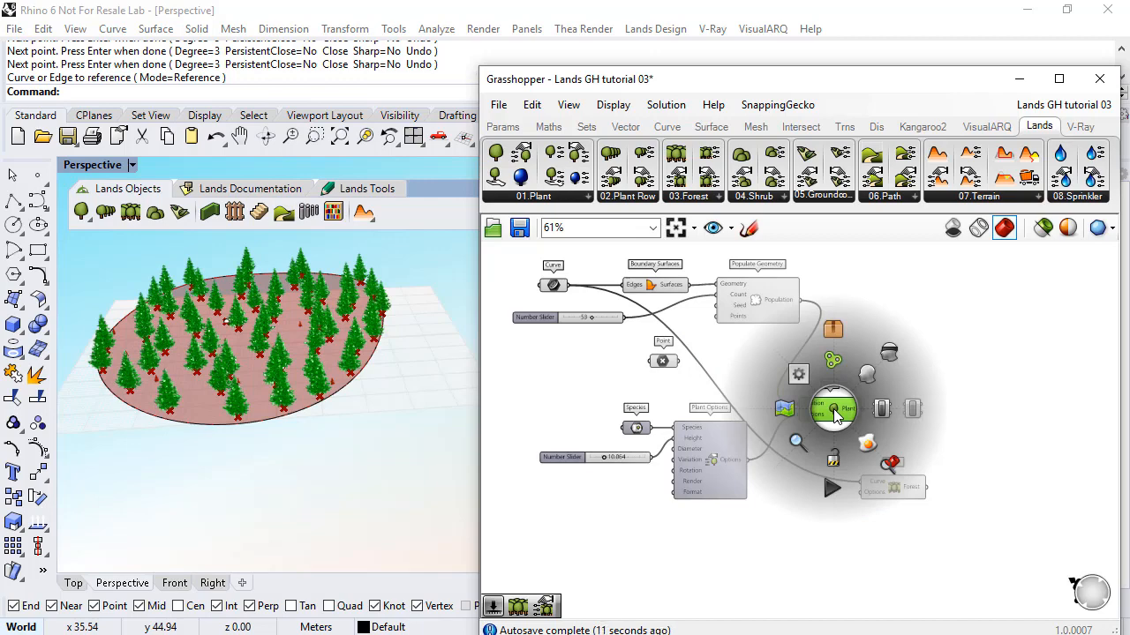
mouse_move(890, 353)
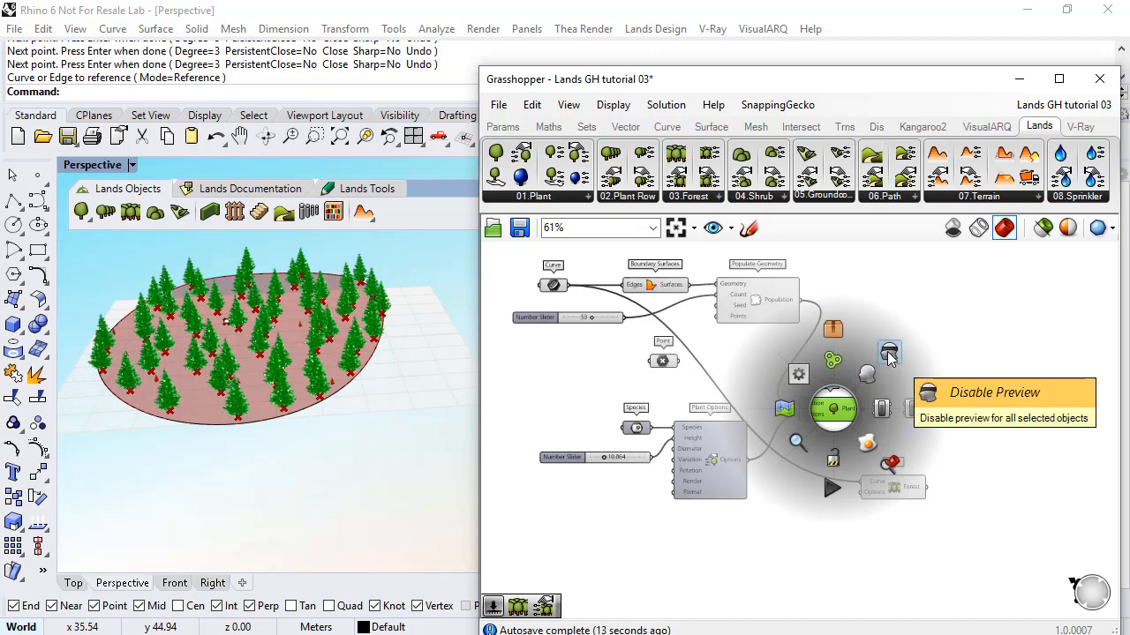
- Disable preview on the Plant and Populate Geometry components to hide trees and points
left_click(889, 351)
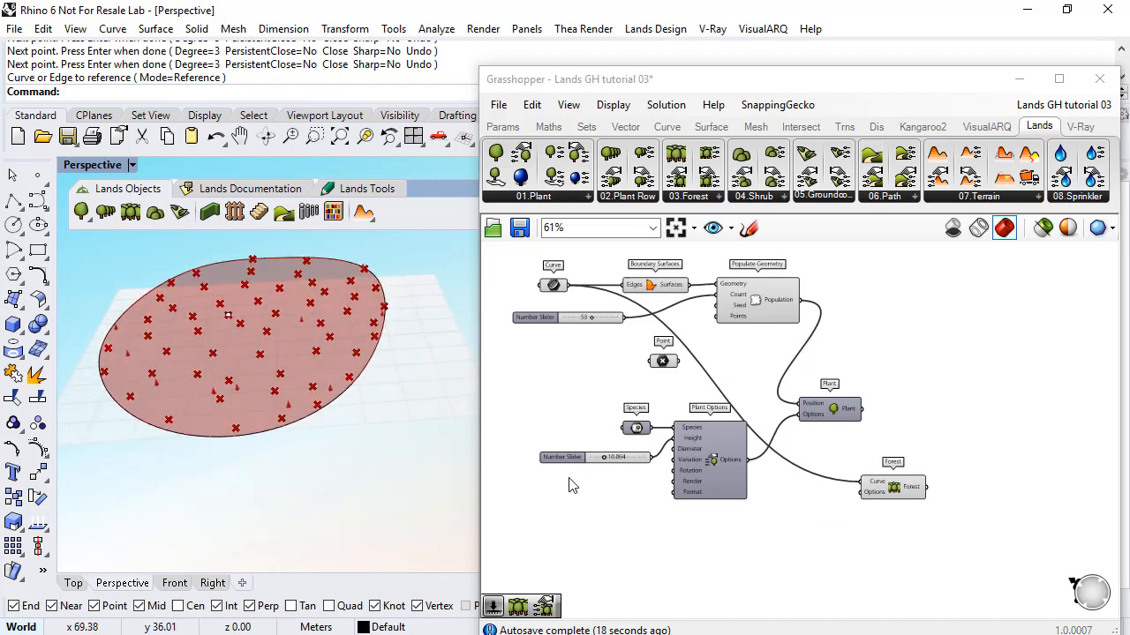
mouse_move(874, 492)
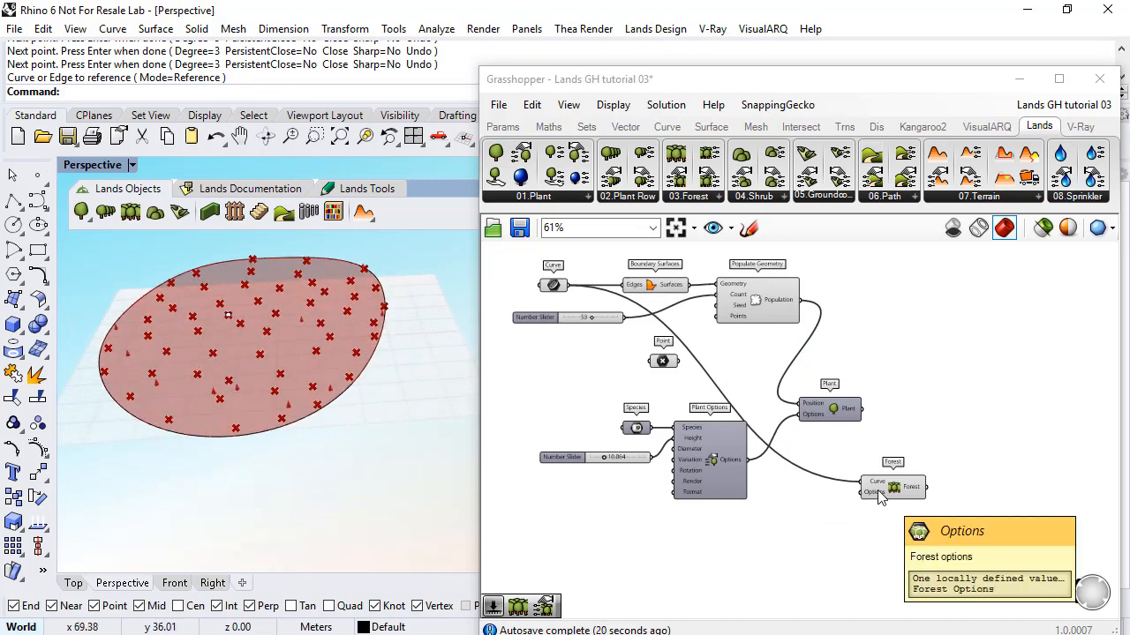
left_click(757, 300)
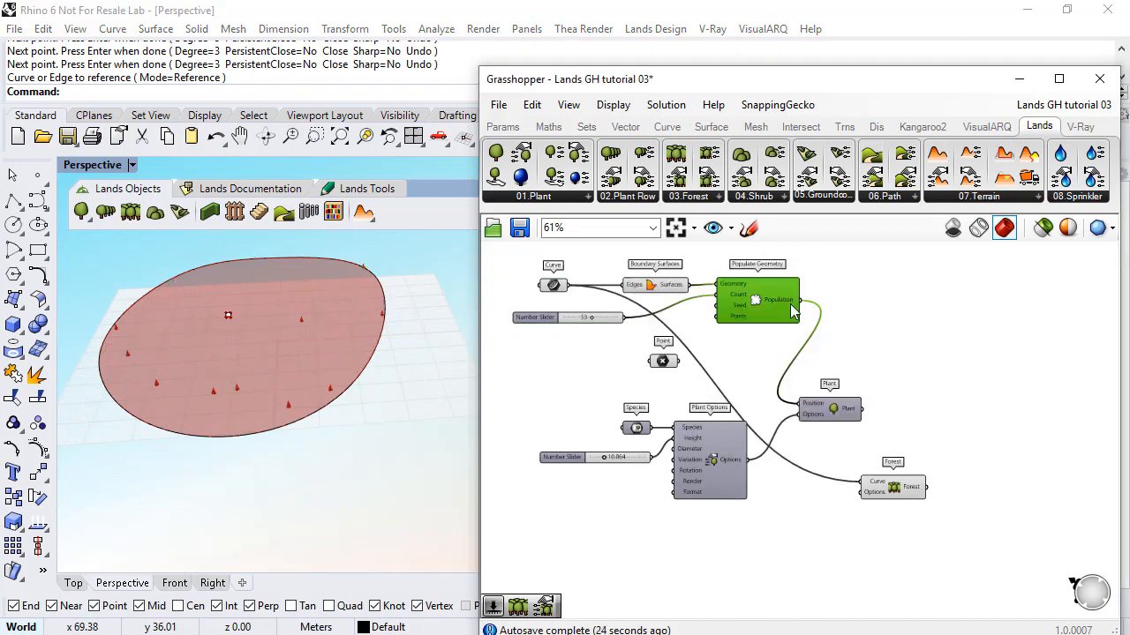
mouse_move(786, 362)
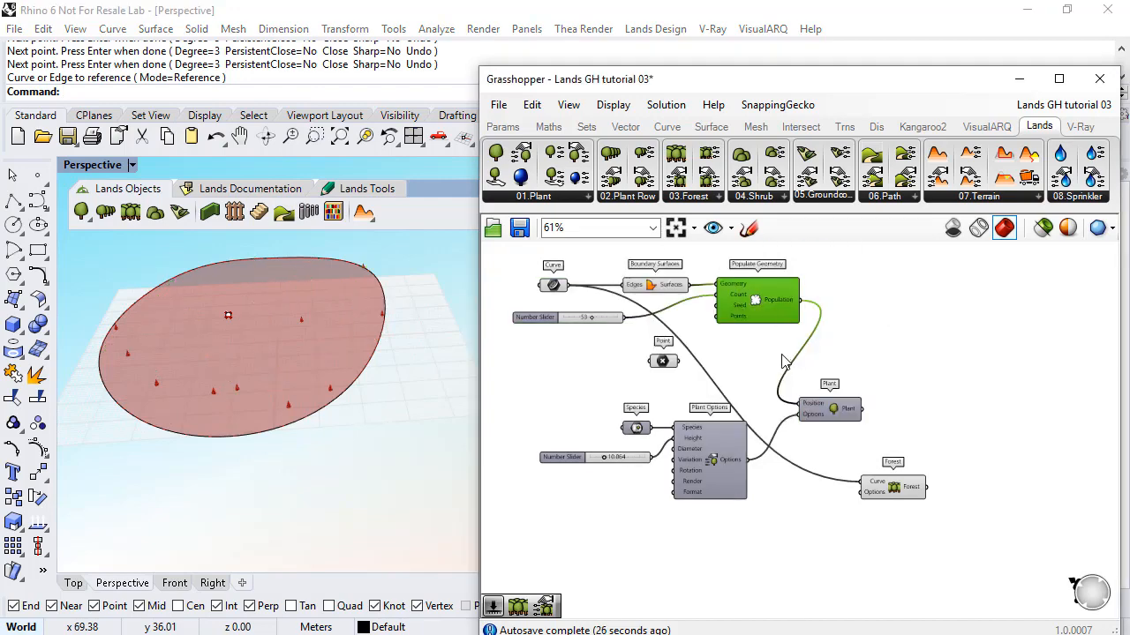
mouse_move(894, 492)
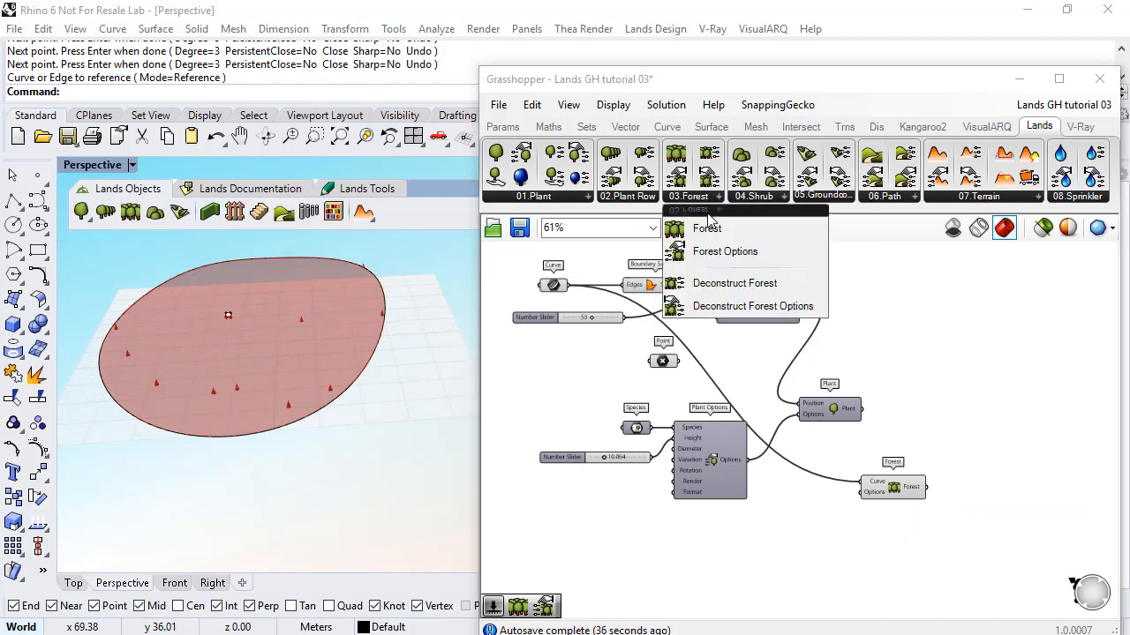
- Add Forest Options, wire it into Forest's Options input, and connect Plant Options
left_click(726, 251)
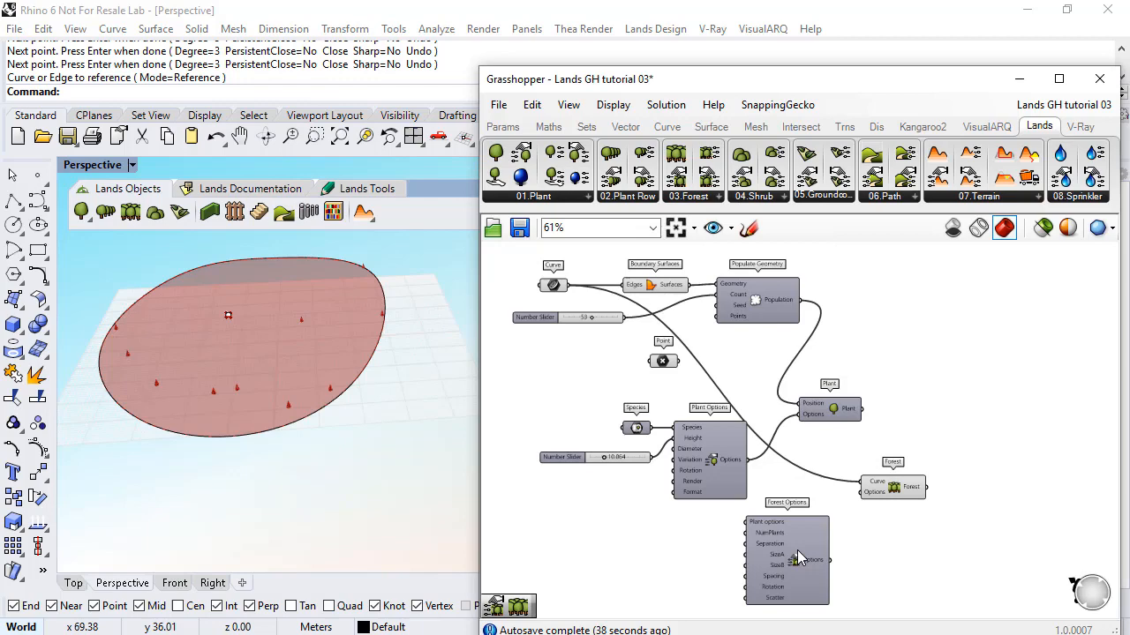
scroll("up", 3)
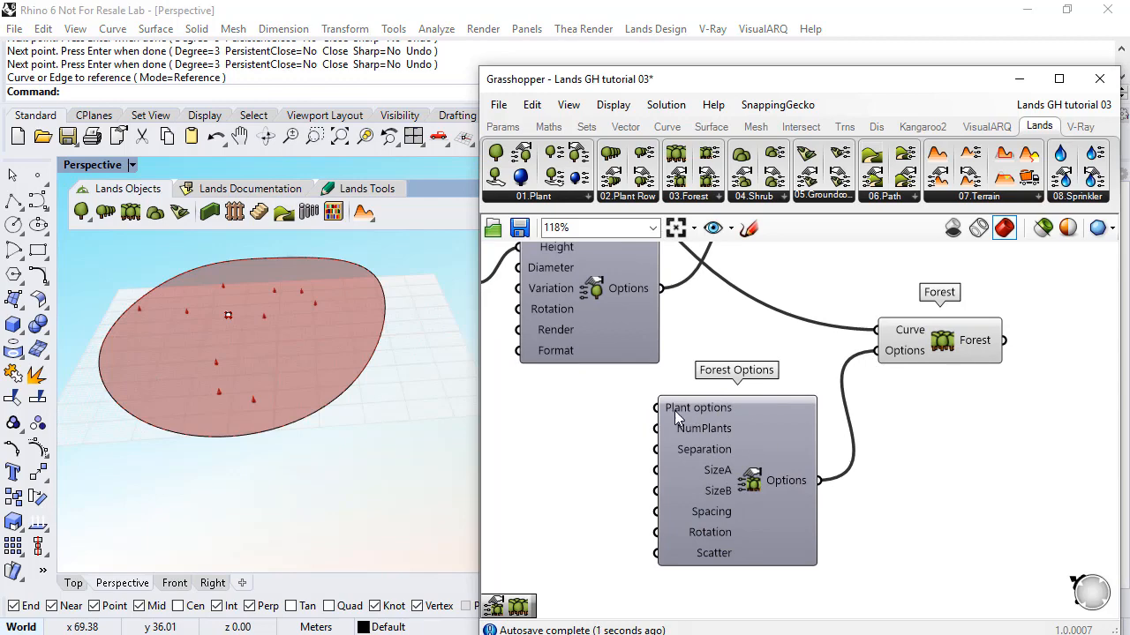
scroll("down", 3)
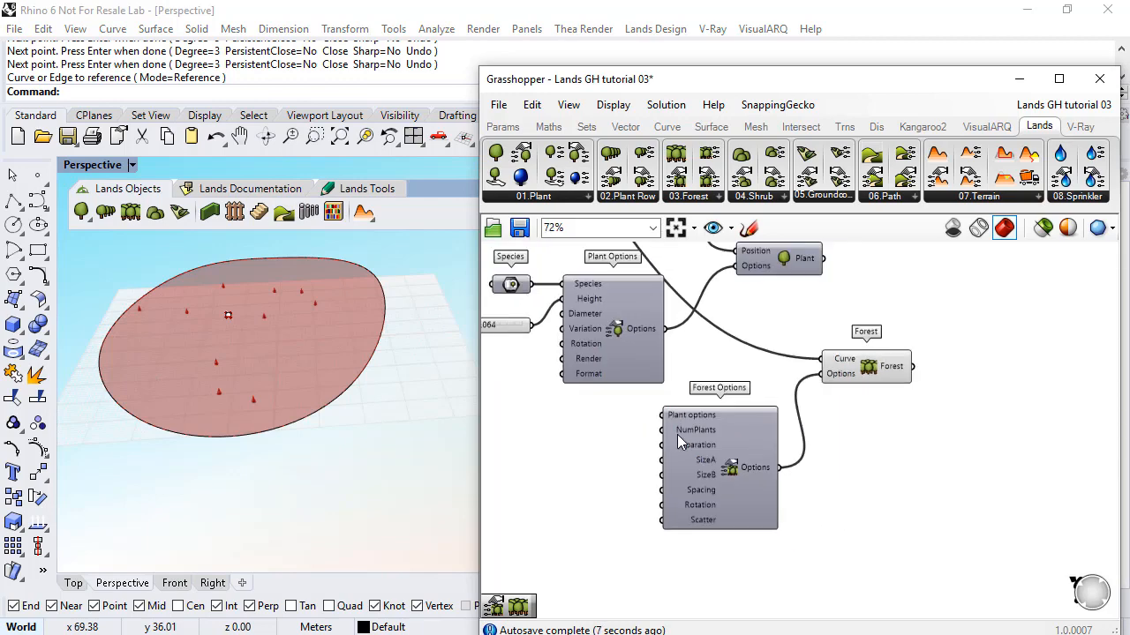
scroll("down", 3)
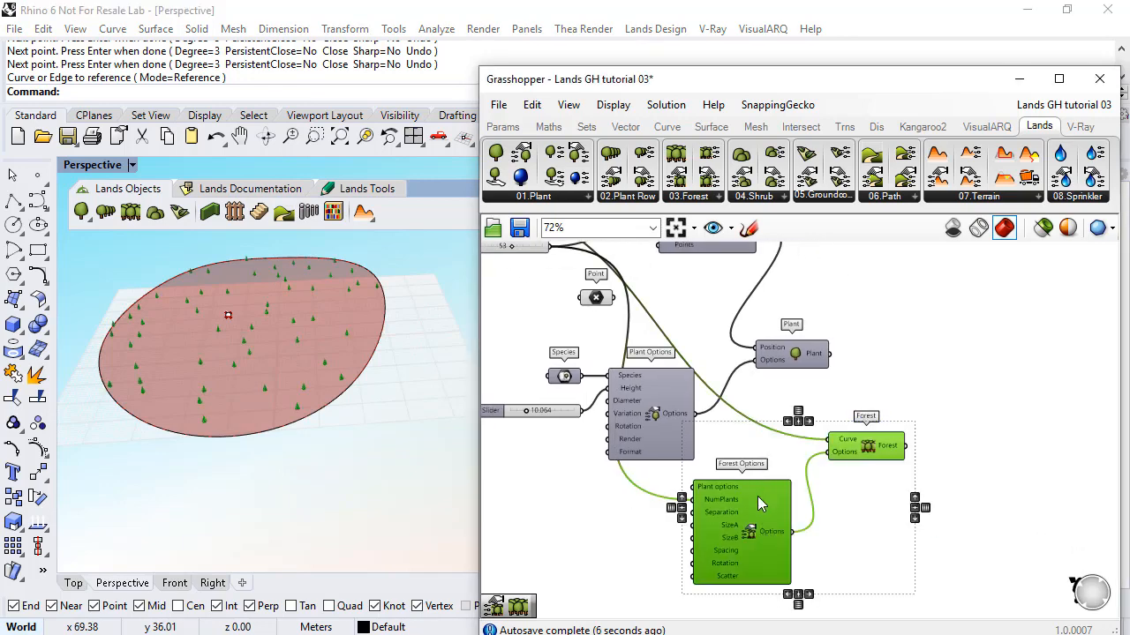
- Select the computed Forest component and bring up the Solution menu to bake it
scroll("up", 3)
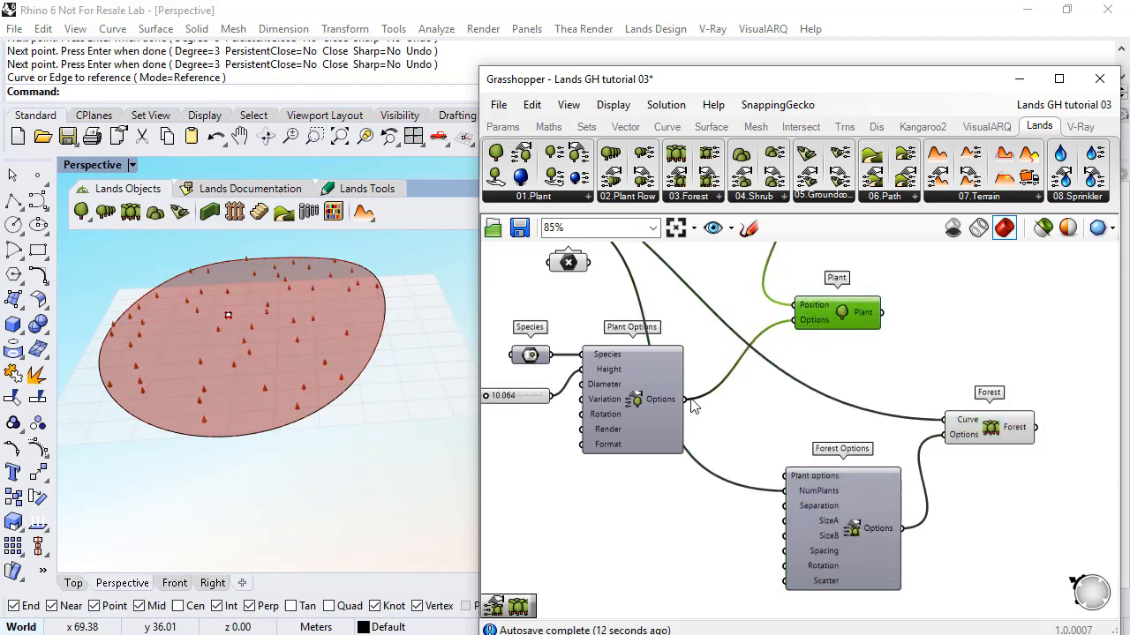
mouse_move(718, 540)
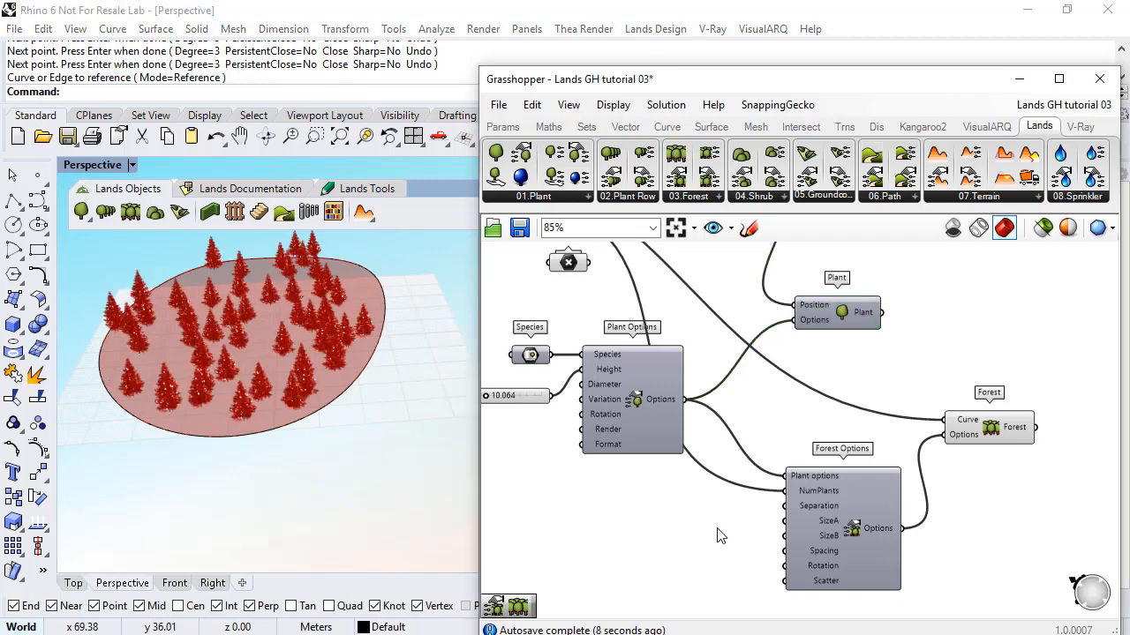
left_click(989, 424)
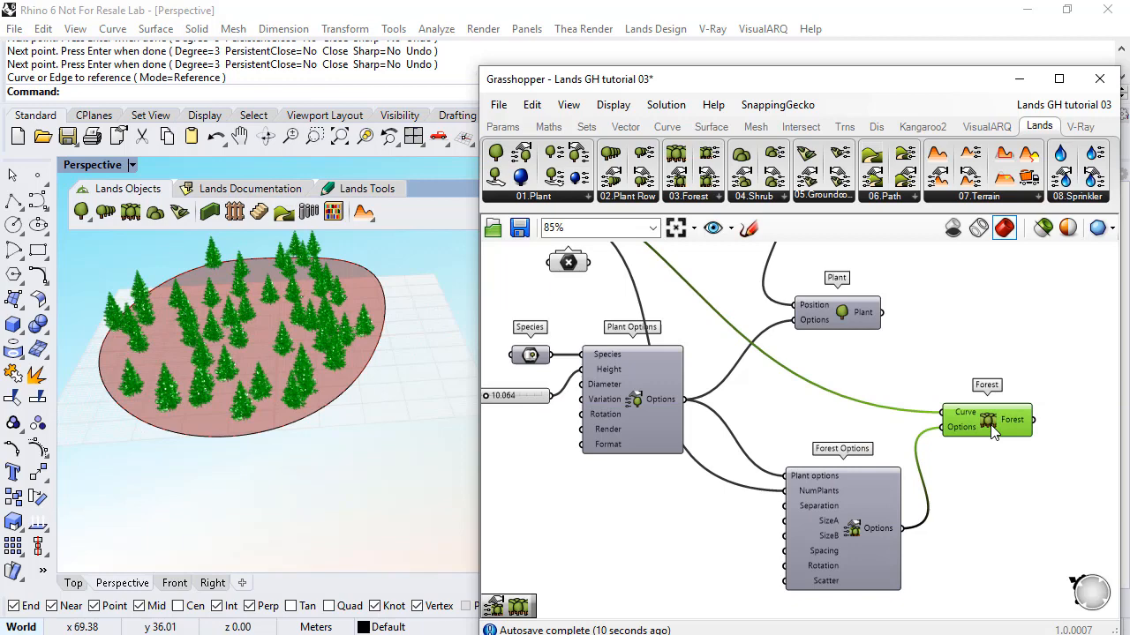
left_click(666, 104)
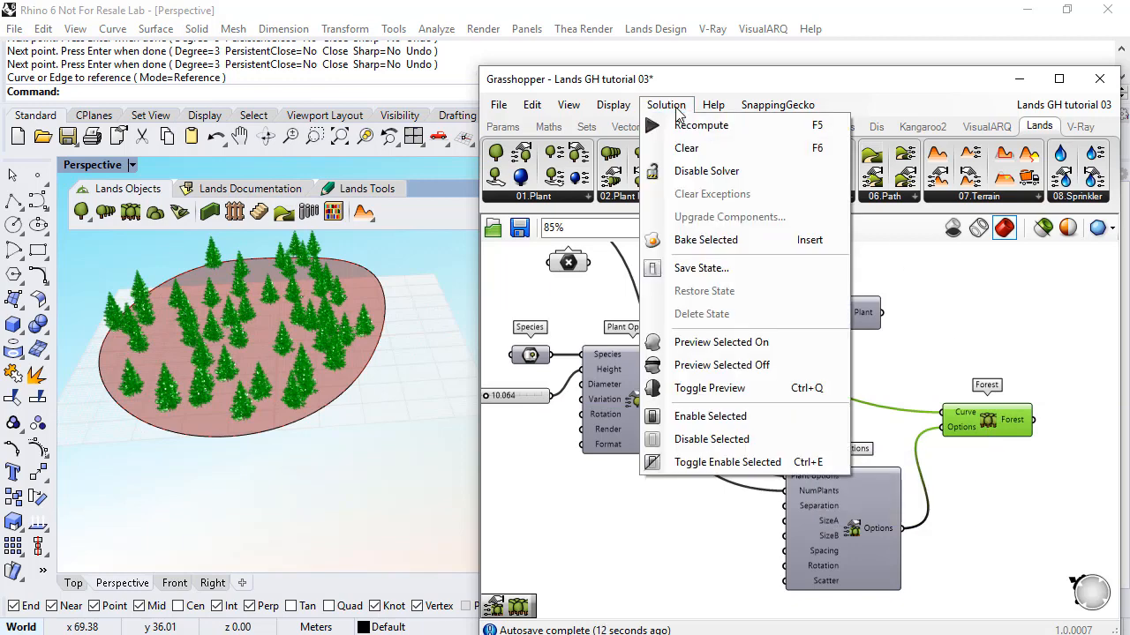